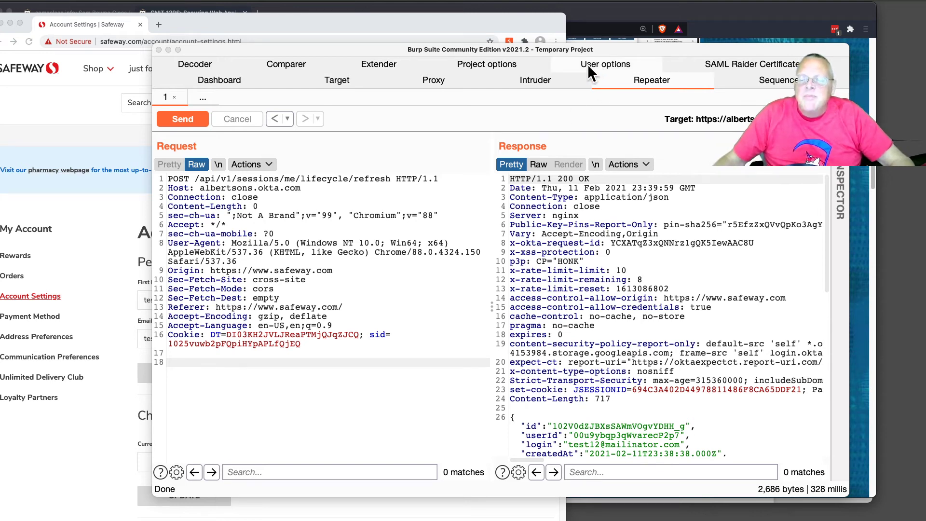
{"action": "mouse_move", "coordinate": [263, 203]}
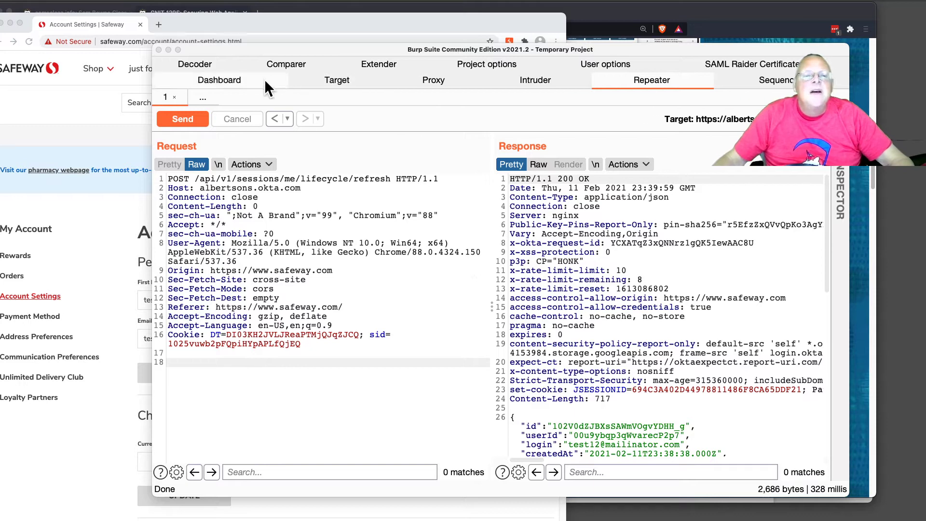
Show the Proxy HTTP history containing the albertsons.okta.com session refresh request
{"action": "left_click", "coordinate": [434, 80]}
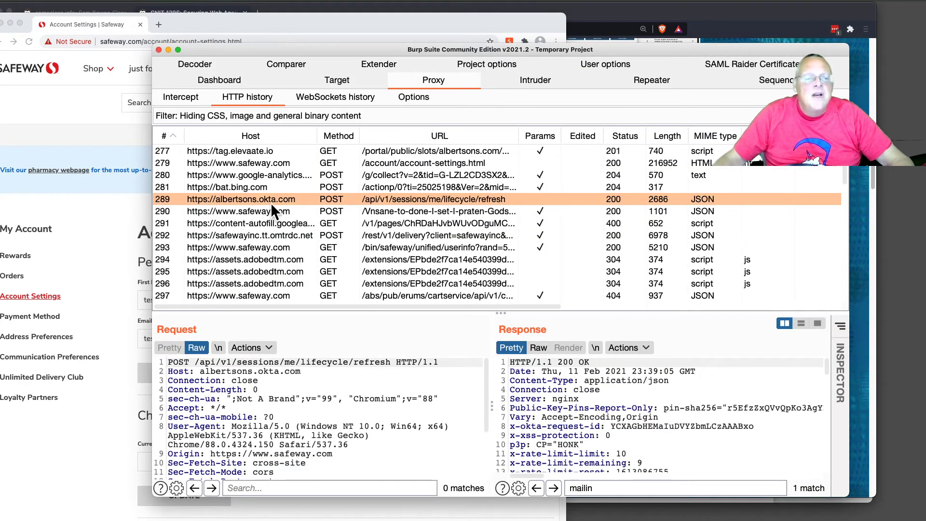
{"action": "mouse_move", "coordinate": [442, 159]}
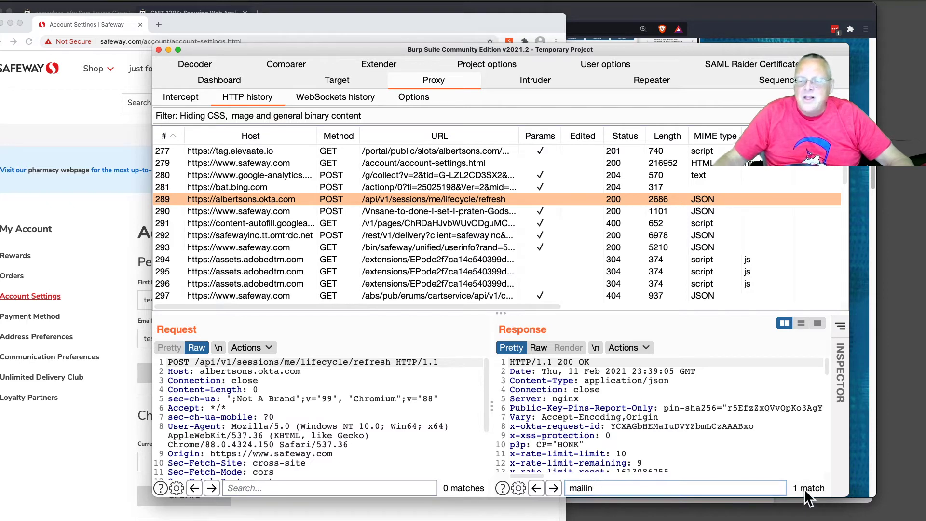
{"action": "mouse_move", "coordinate": [514, 118]}
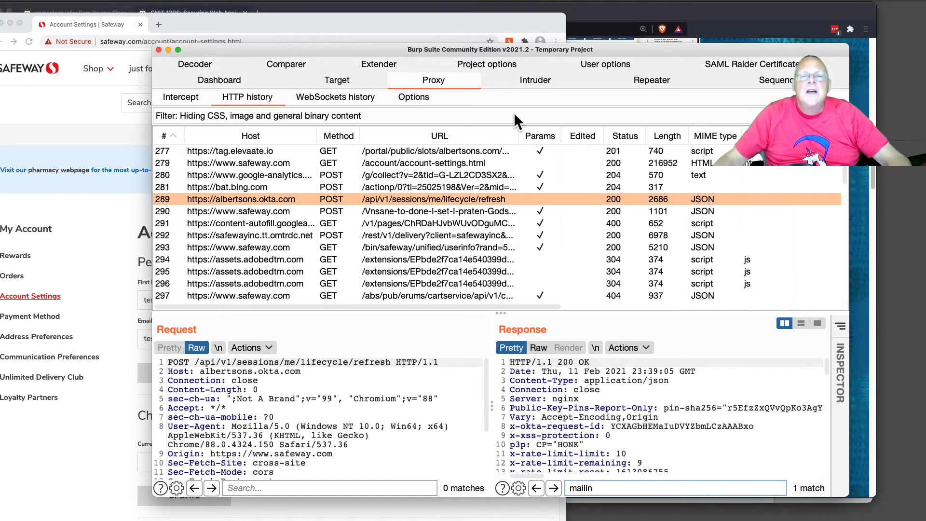
In Repeater, resend the Okta refresh request unchanged, confirm the user's profile returns, then tamper the DT cookie
{"action": "left_click", "coordinate": [653, 80]}
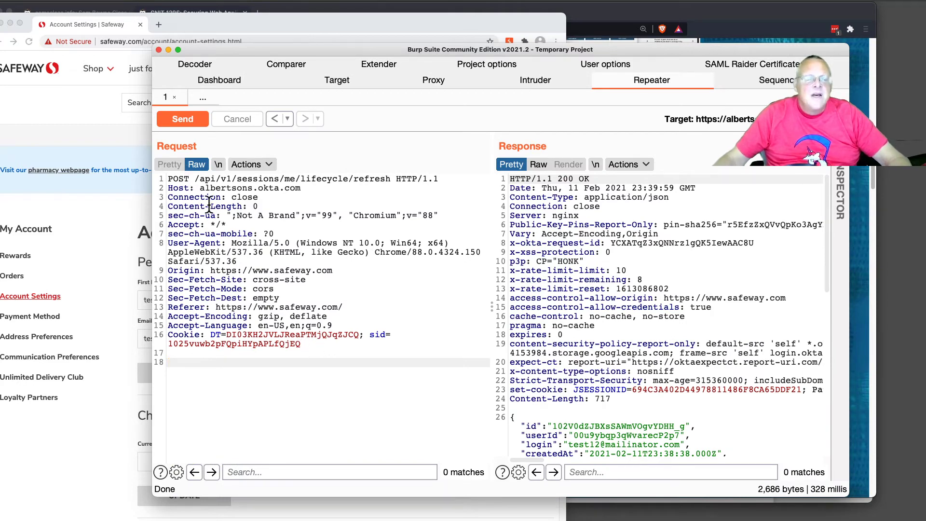
{"action": "left_click", "coordinate": [182, 119]}
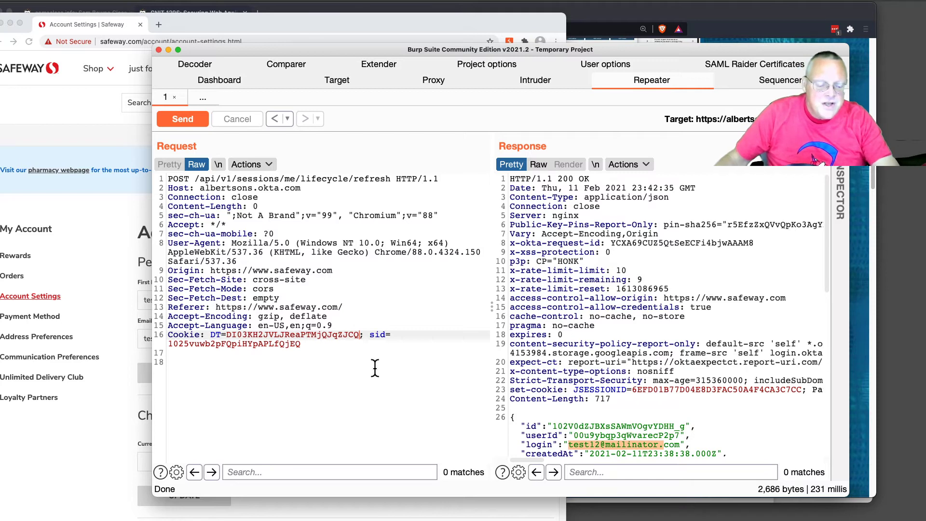
{"action": "left_click", "coordinate": [183, 119]}
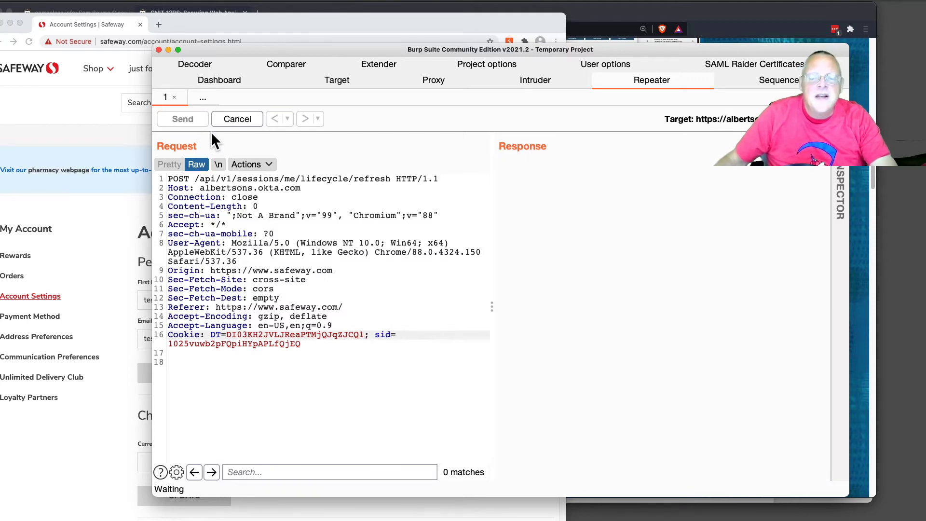
Send the DT-tampered request, observe 200 OK, then alter the sid cookie value too
{"action": "left_click", "coordinate": [183, 118]}
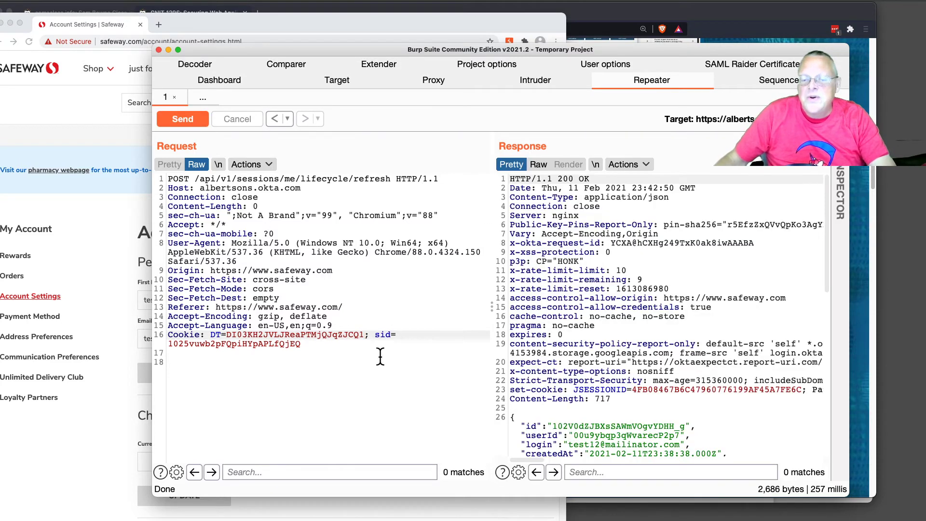
{"action": "mouse_move", "coordinate": [366, 334]}
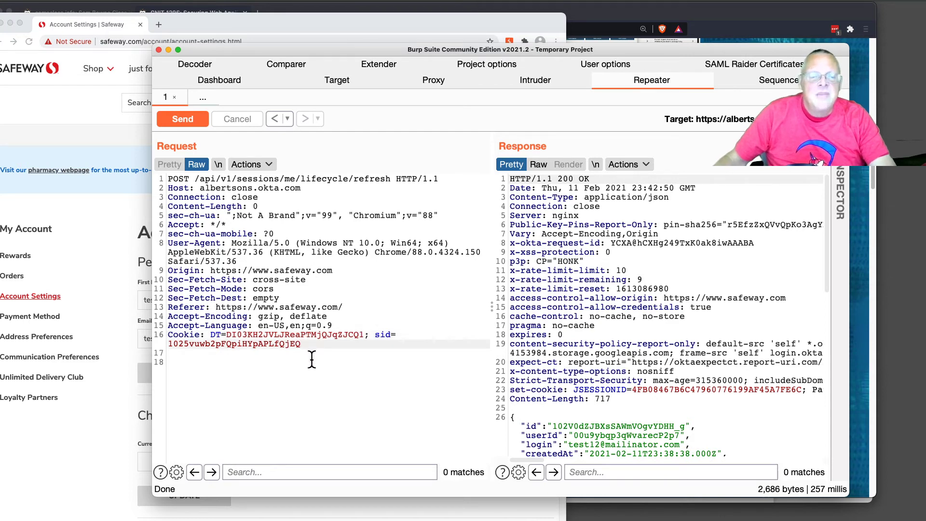
{"action": "left_click", "coordinate": [181, 119]}
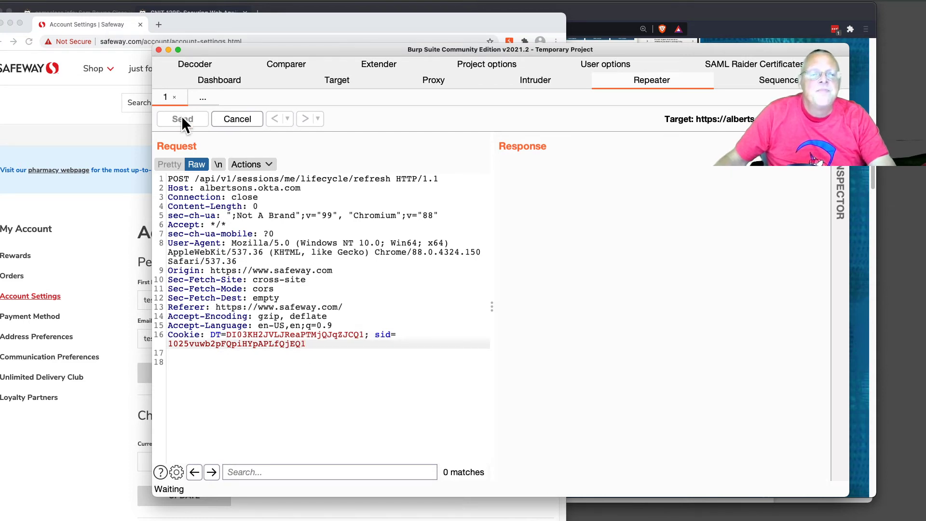
Get 404 Not Found with the tampered sid, then restore the original cookies and get 200 OK again
{"action": "left_click", "coordinate": [181, 119]}
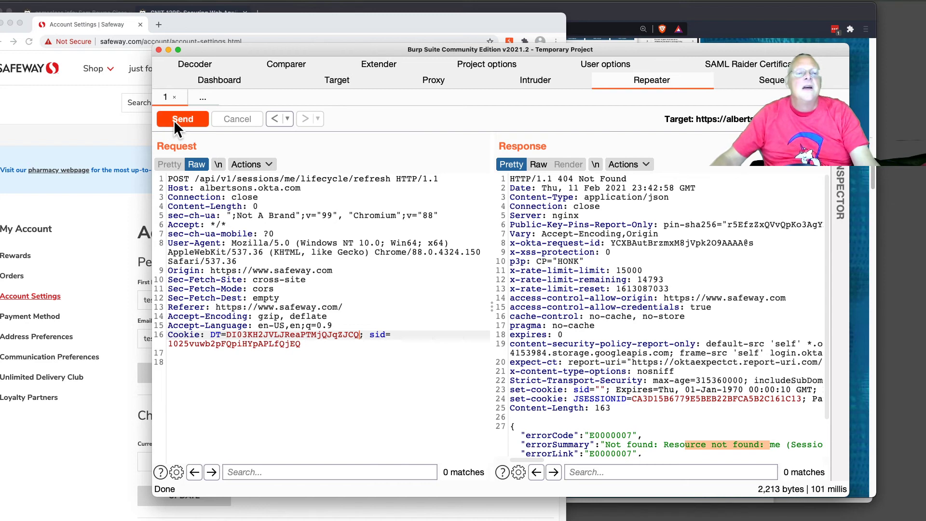
{"action": "left_click", "coordinate": [182, 118]}
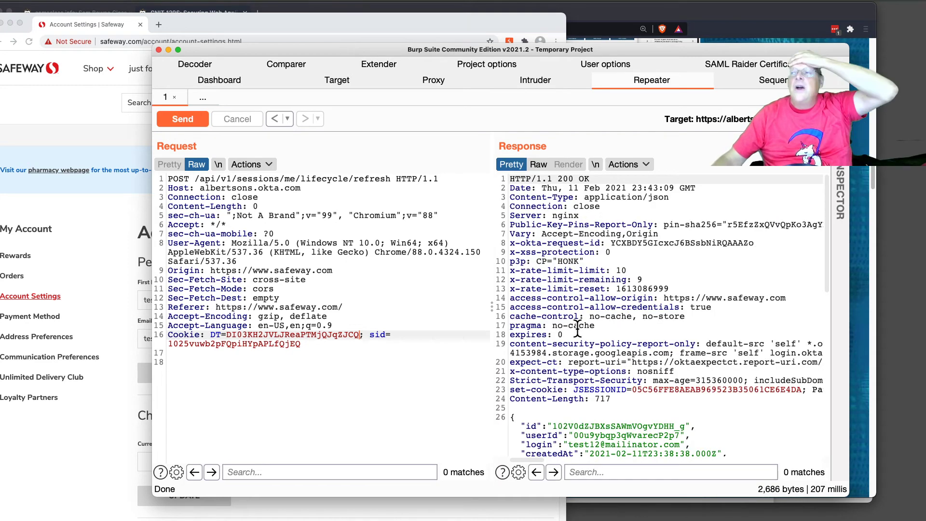